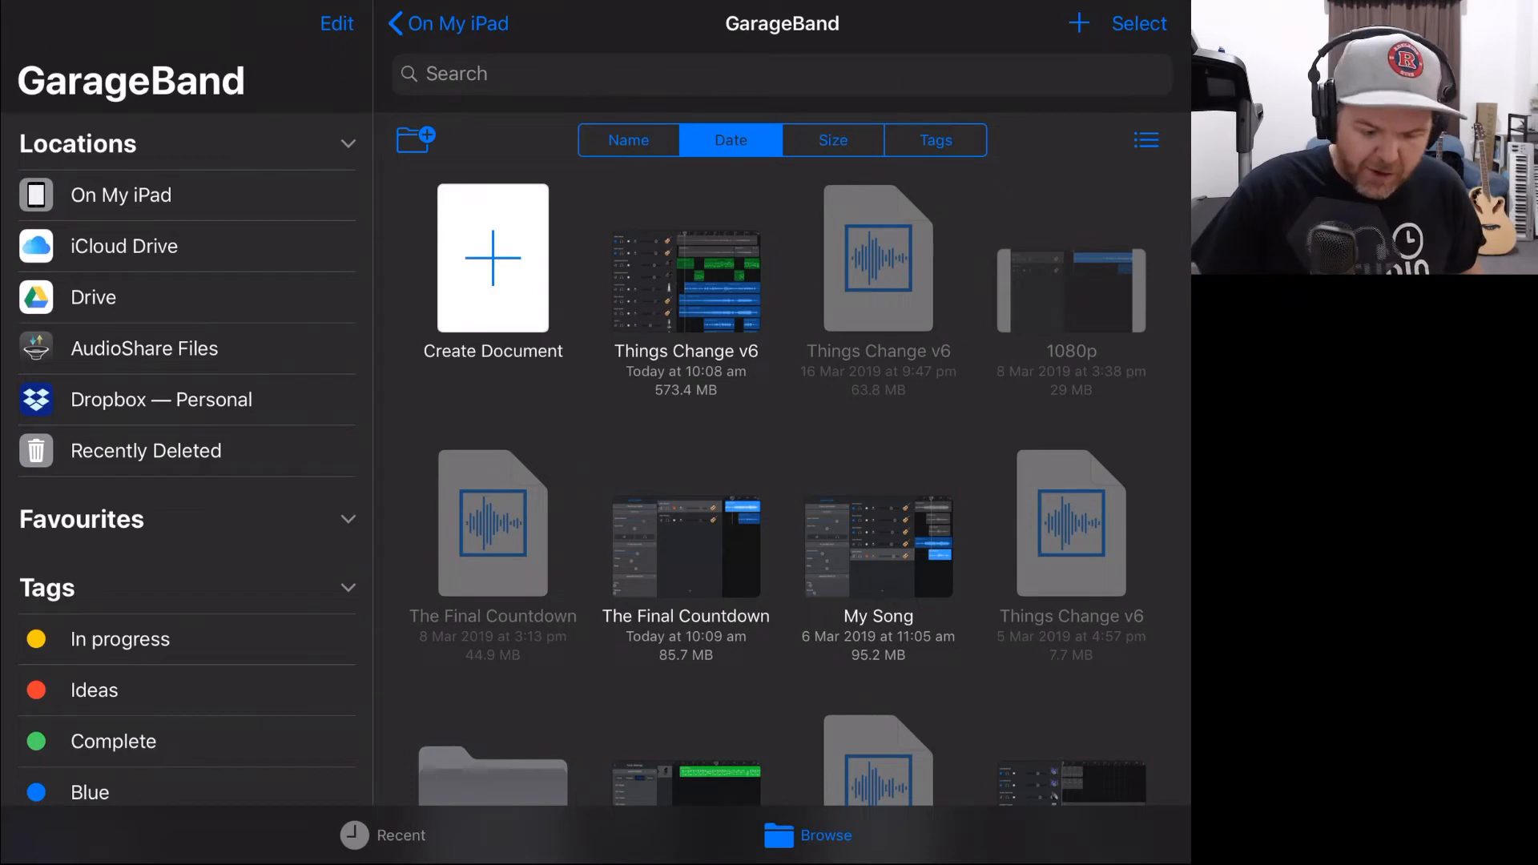
Select today's Things Change v6 project in the song browser.
{"action": "left_click", "coordinate": [1140, 22]}
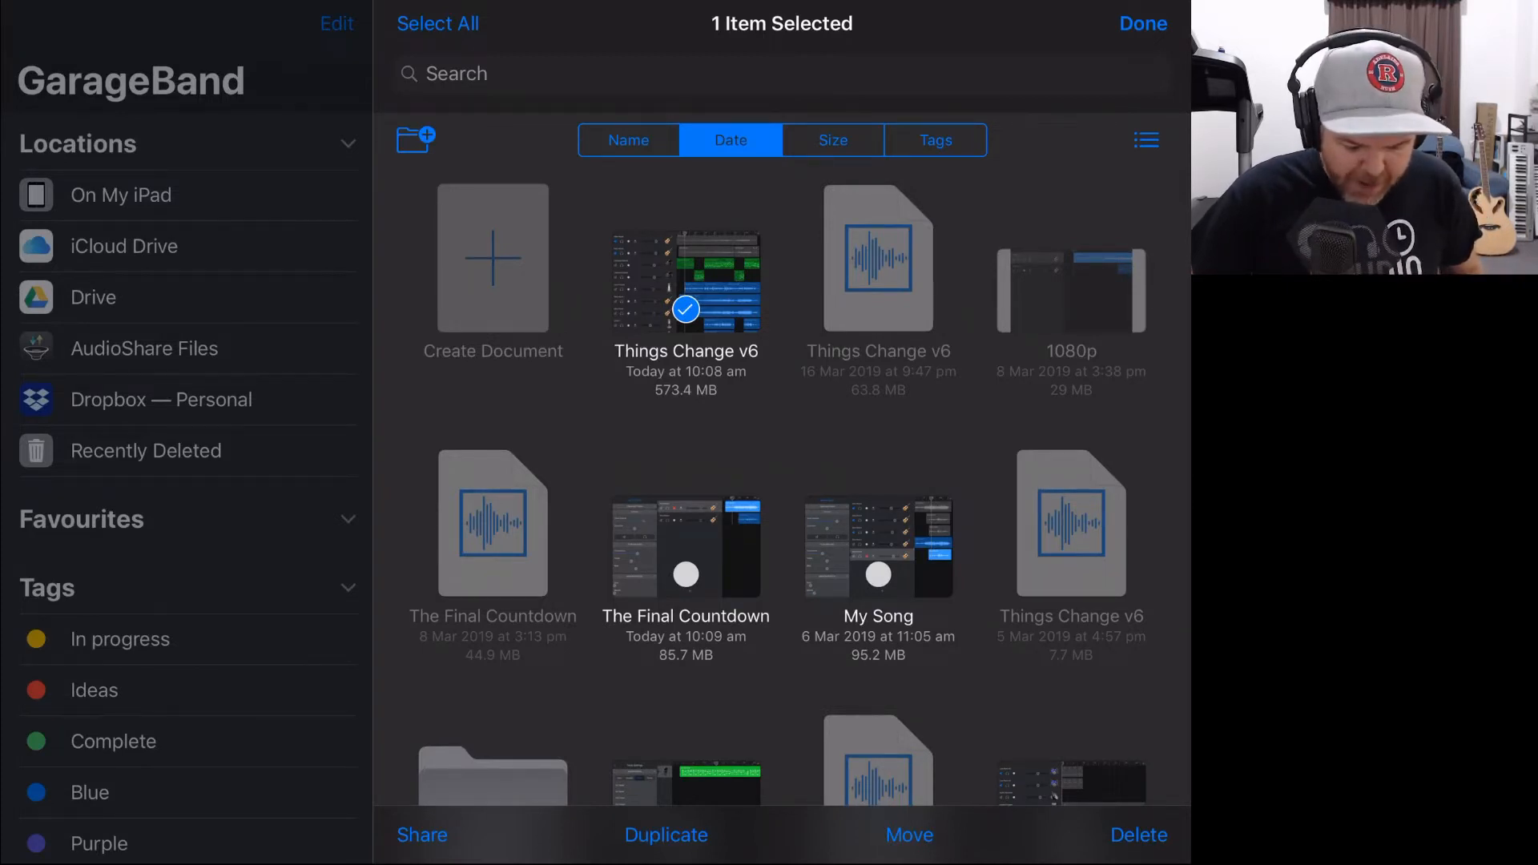
Duplicate the project and rename the copy 'Things Change v7'.
{"action": "left_click", "coordinate": [1143, 23]}
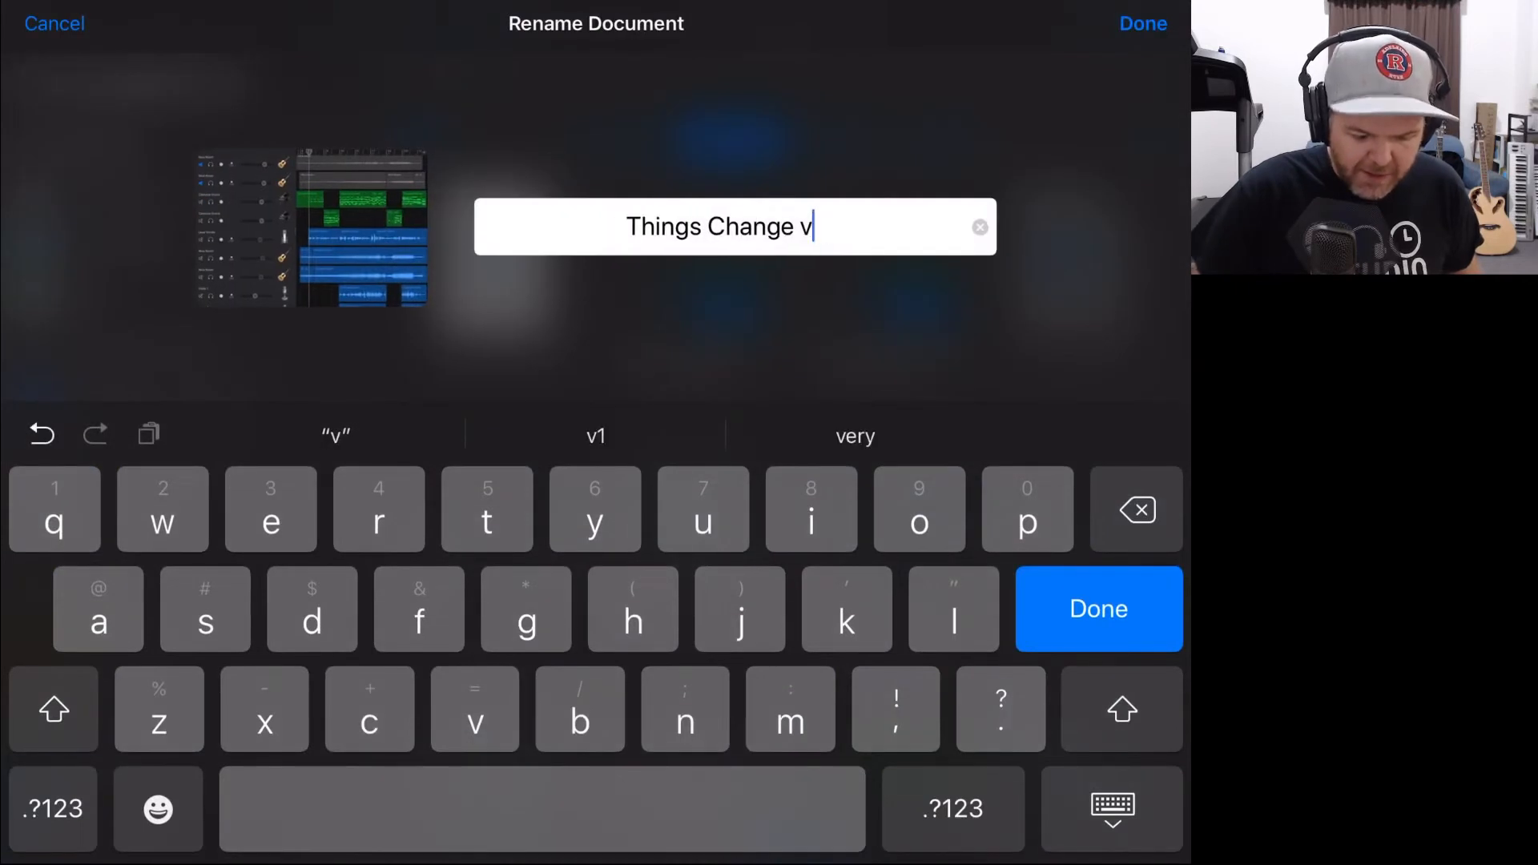
{"action": "left_click", "coordinate": [52, 807]}
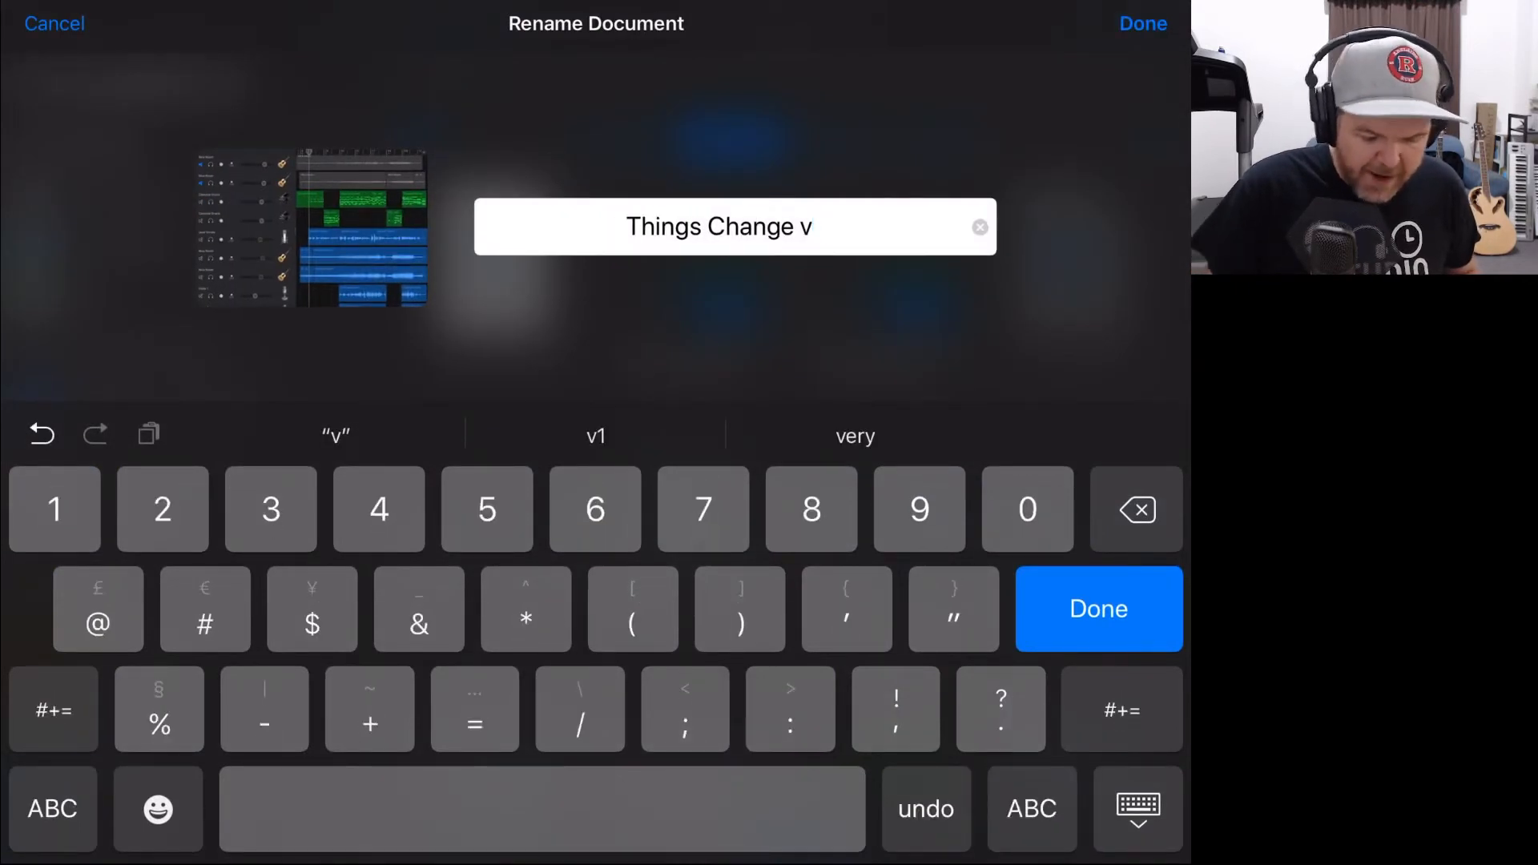
{"action": "left_click", "coordinate": [701, 509]}
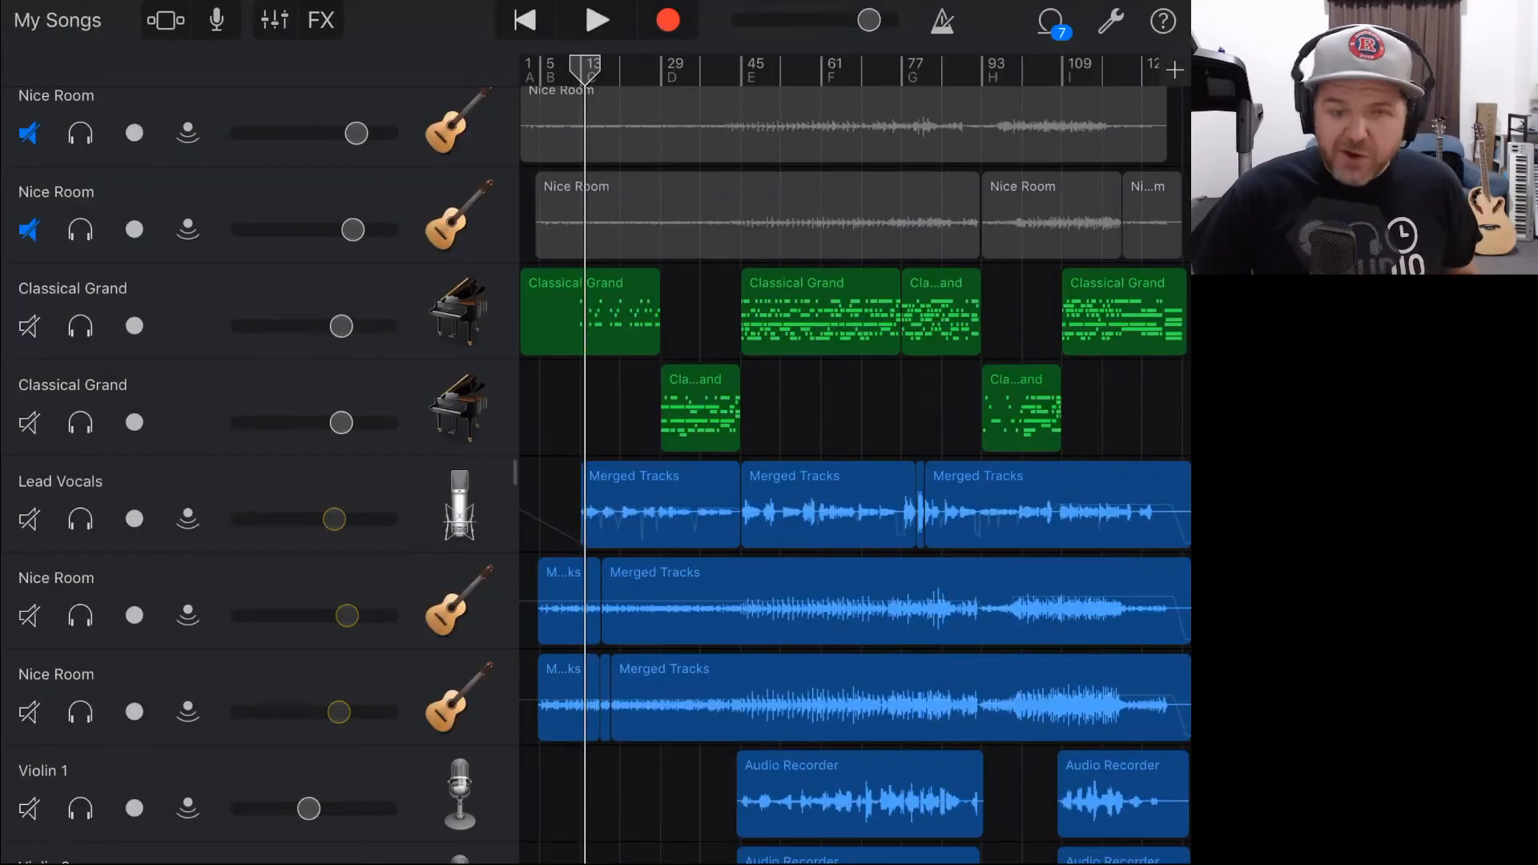
Select the Classical Grand track, then return to the My Songs browser.
{"action": "left_click", "coordinate": [134, 325]}
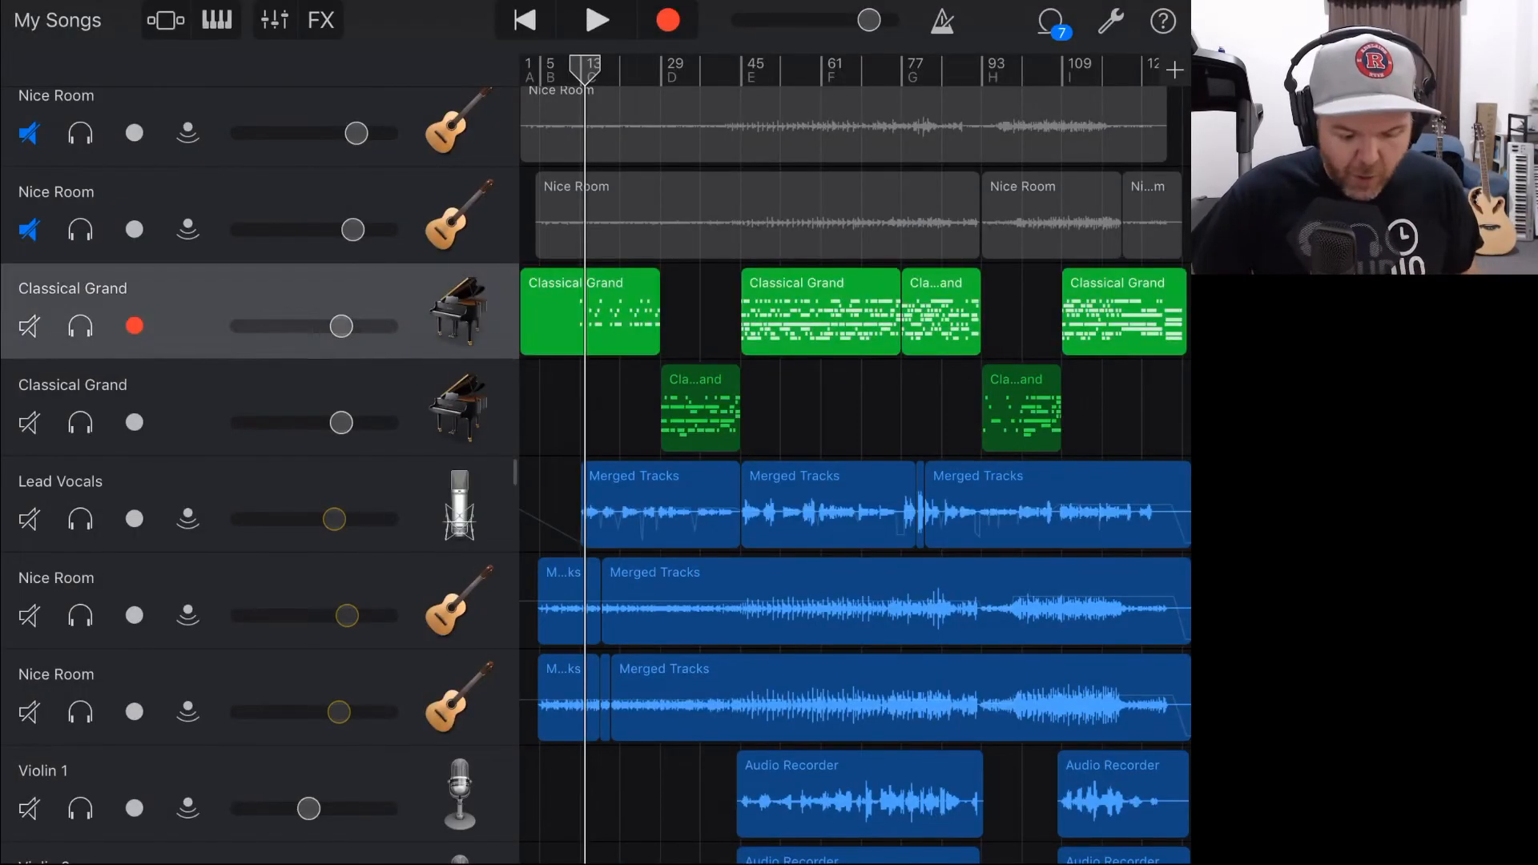
{"action": "left_click", "coordinate": [133, 711]}
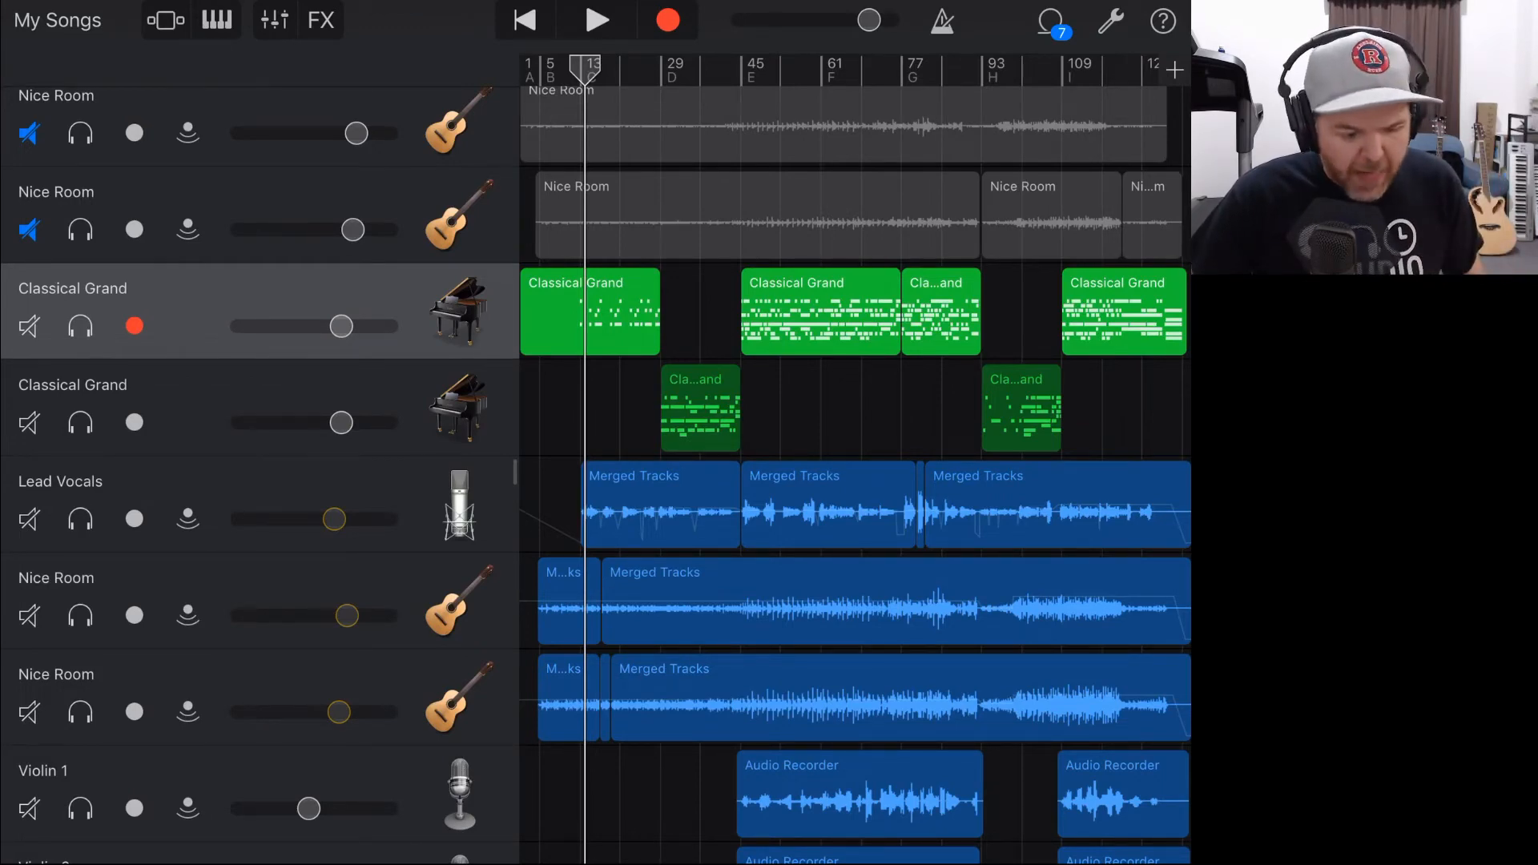
{"action": "left_click", "coordinate": [56, 19]}
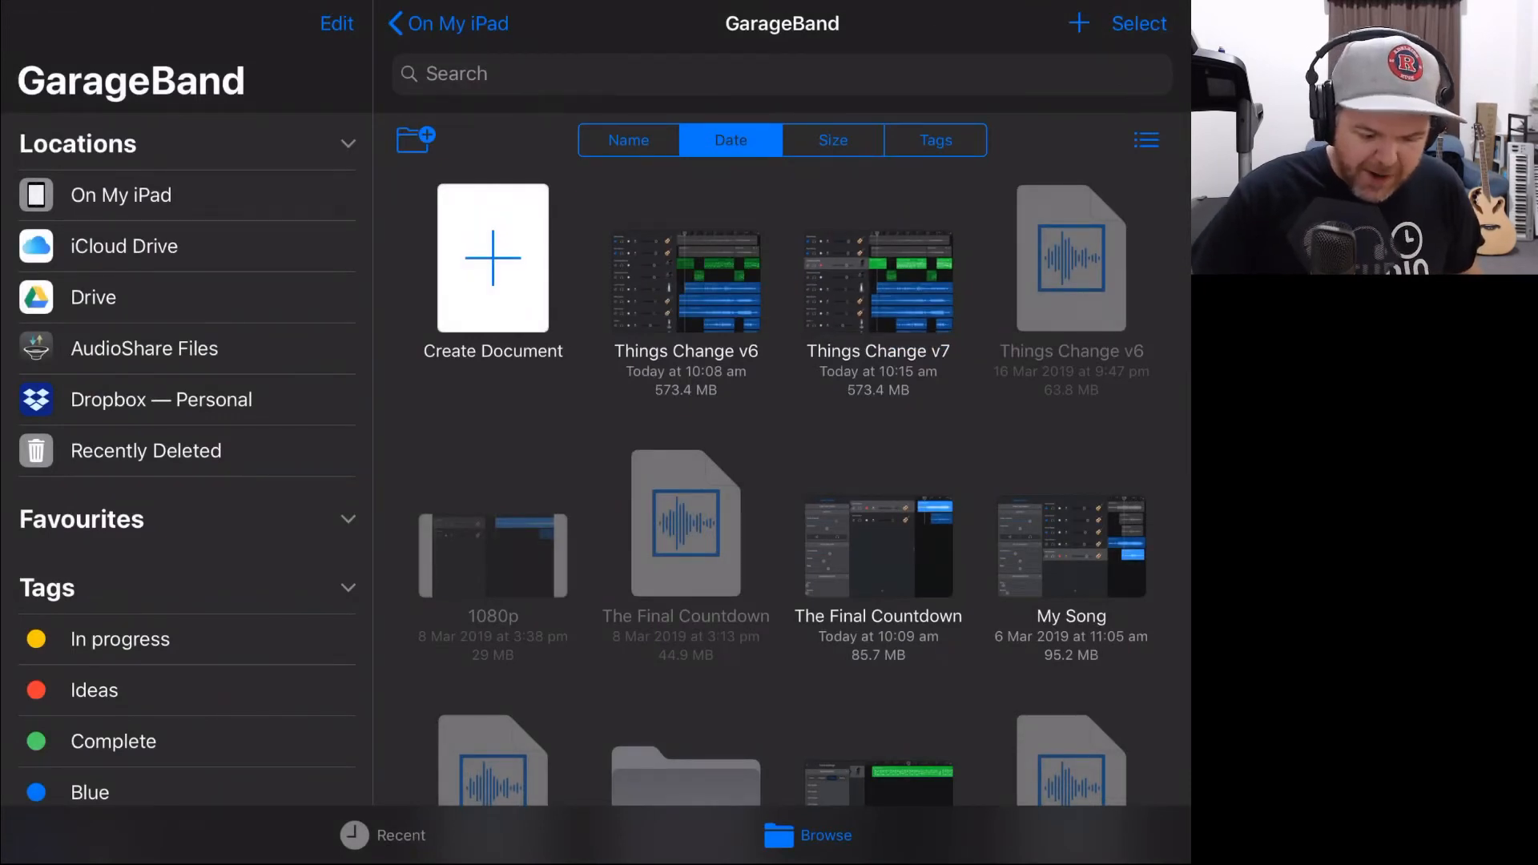
Delete Things Change v7 and duplicate Things Change v6 as 'Things Change v6 2'.
{"action": "left_click", "coordinate": [876, 282]}
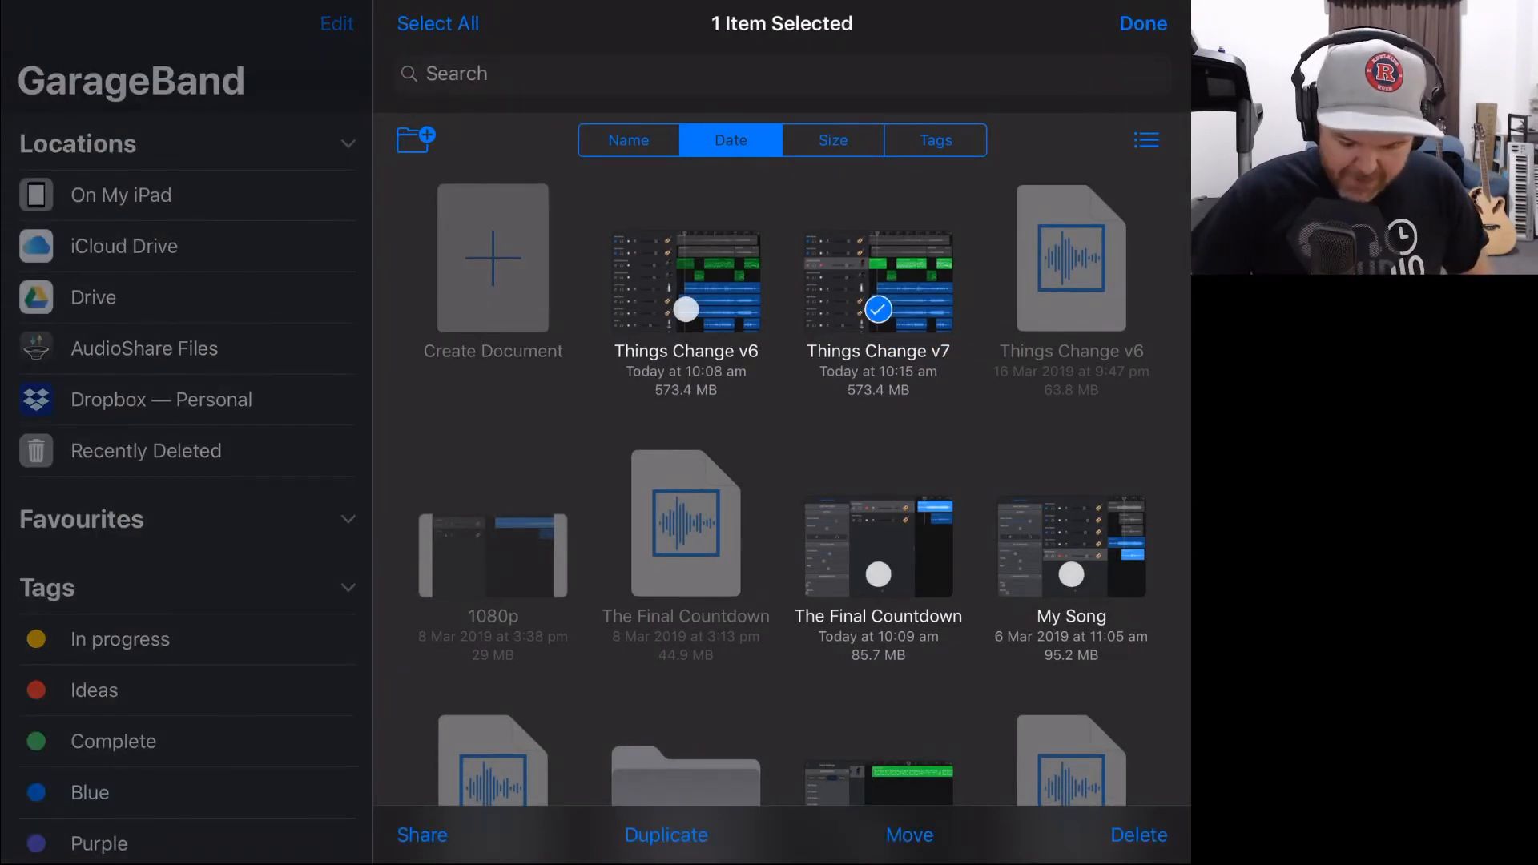
{"action": "left_click", "coordinate": [1142, 24]}
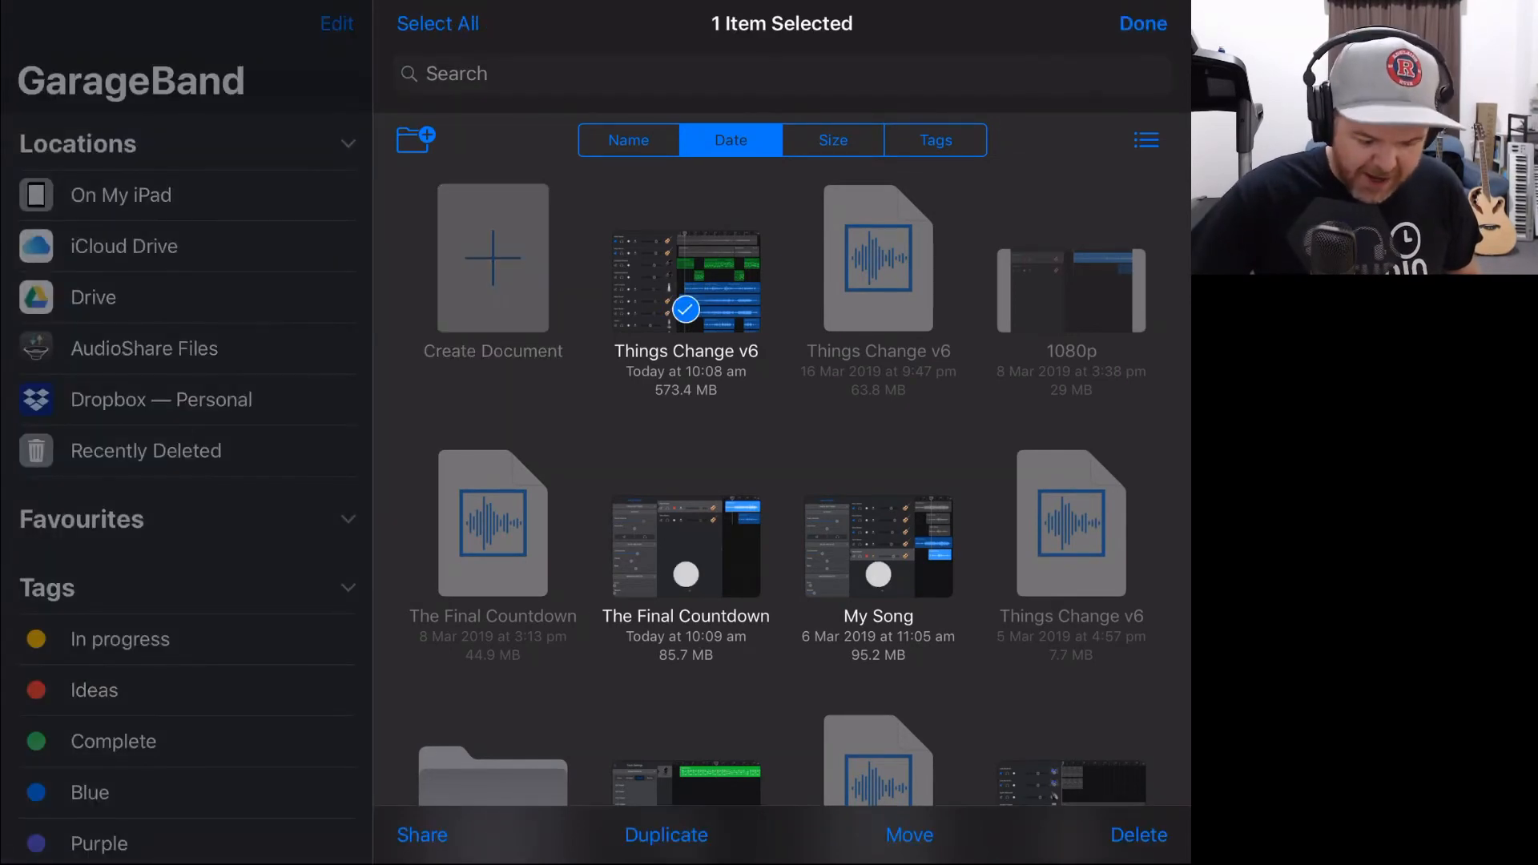
{"action": "left_click", "coordinate": [665, 835]}
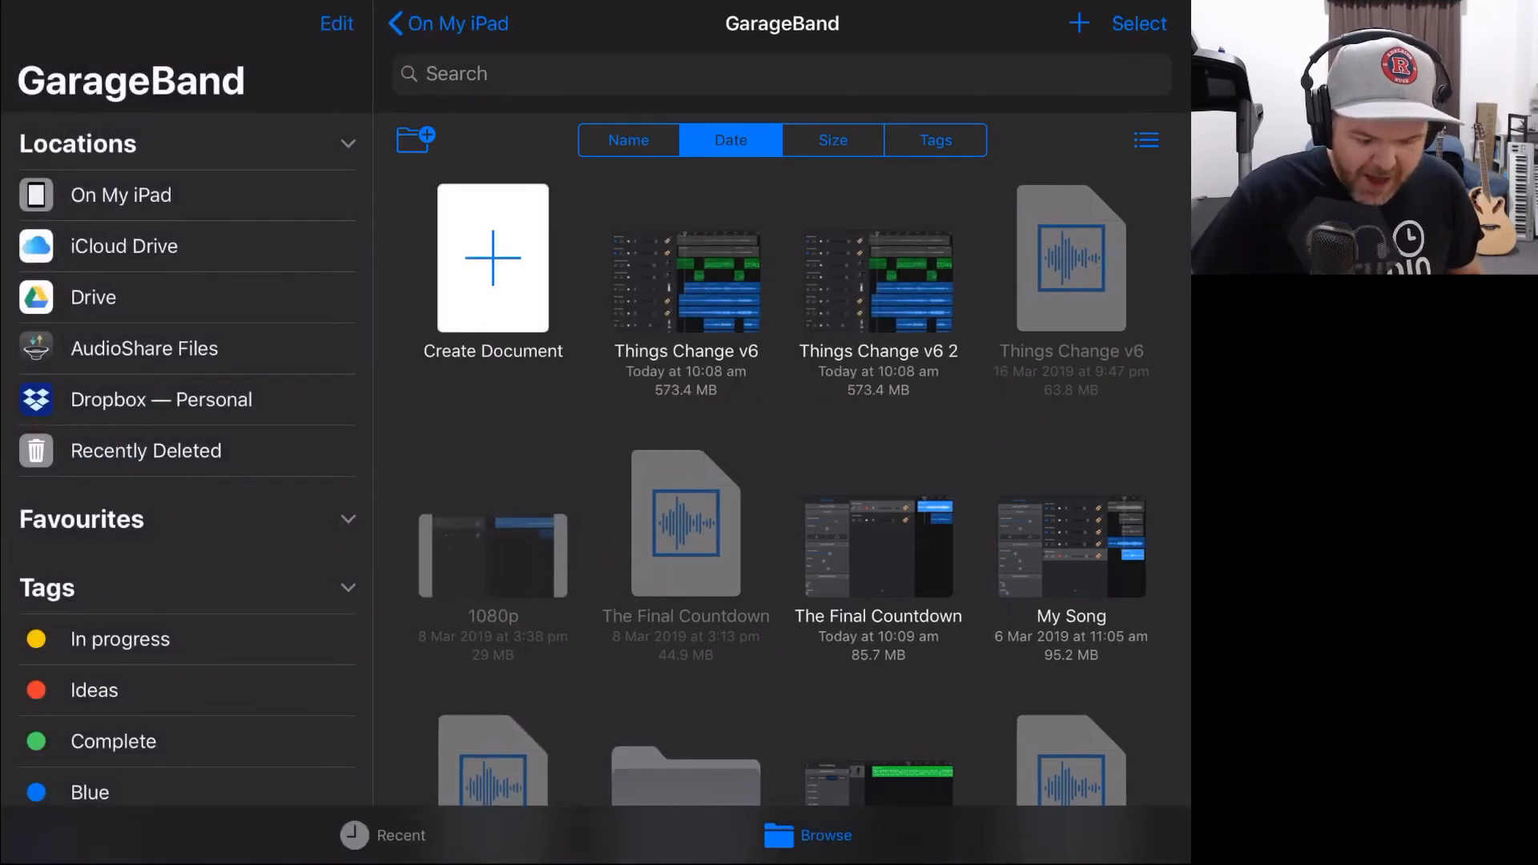